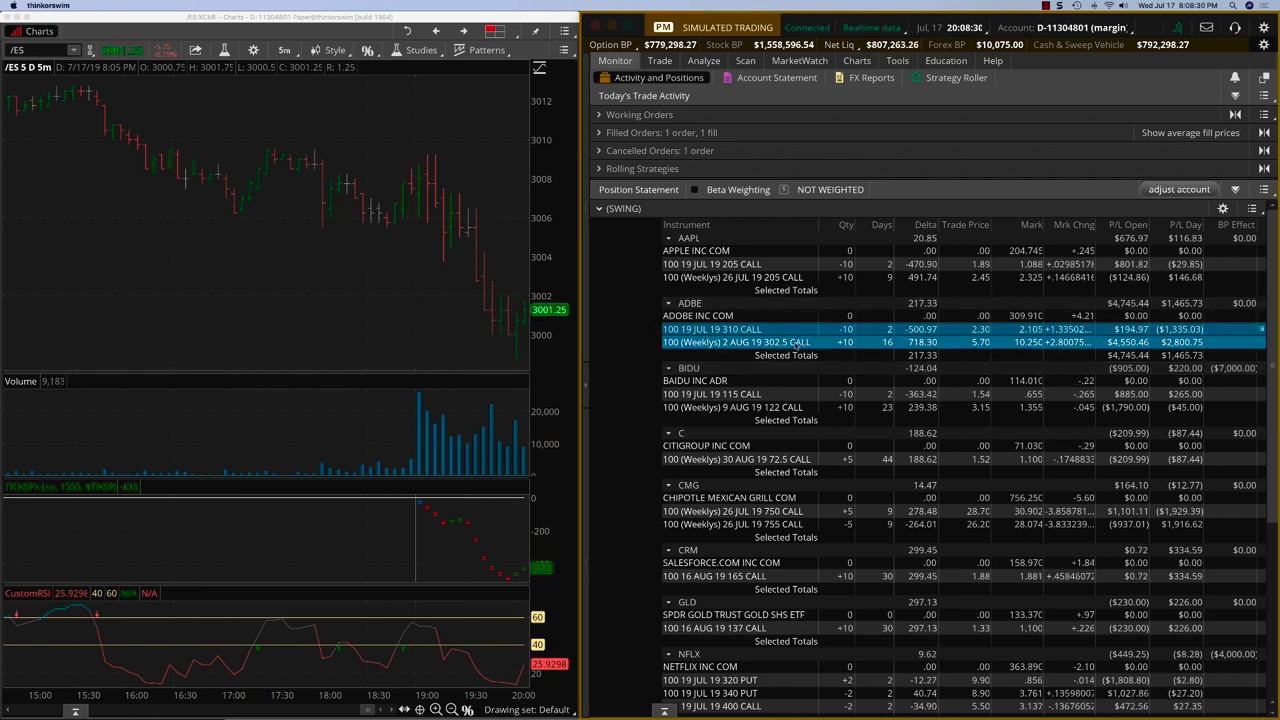
- Right-click the Adobe option position in the SWING group to close it
{"action": "right_click", "coordinate": [745, 342]}
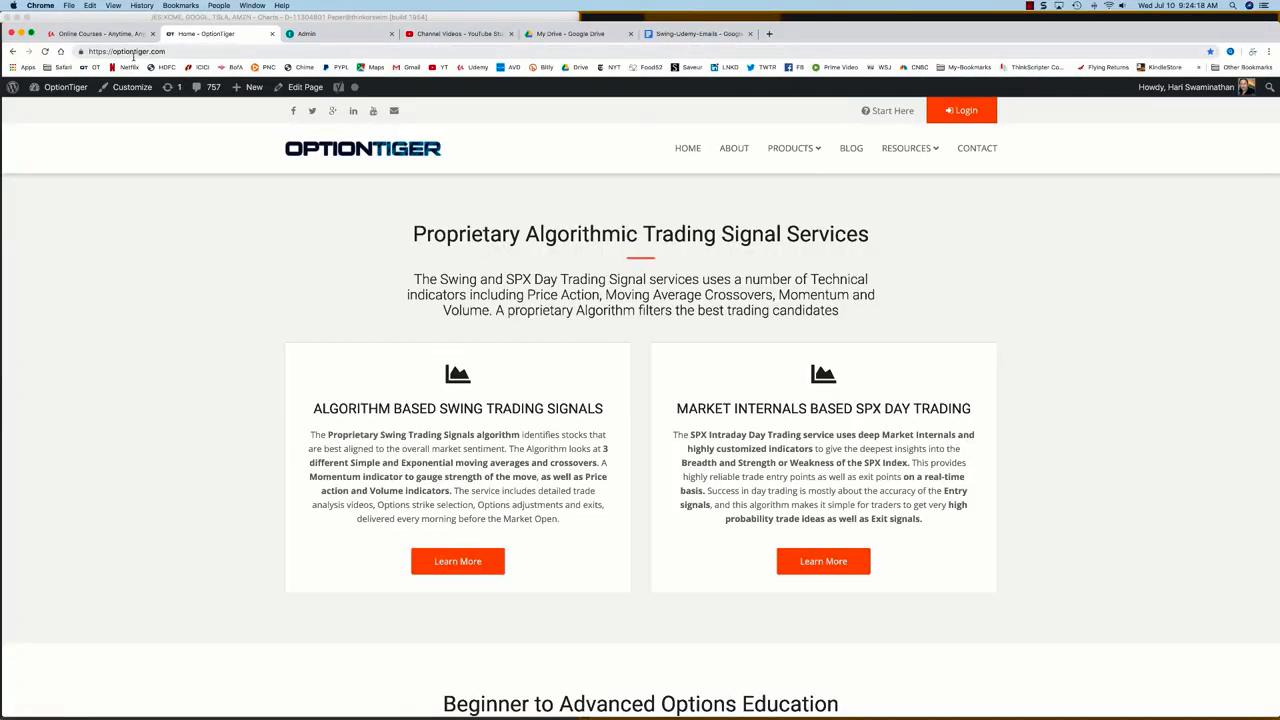
{"action": "mouse_move", "coordinate": [656, 244]}
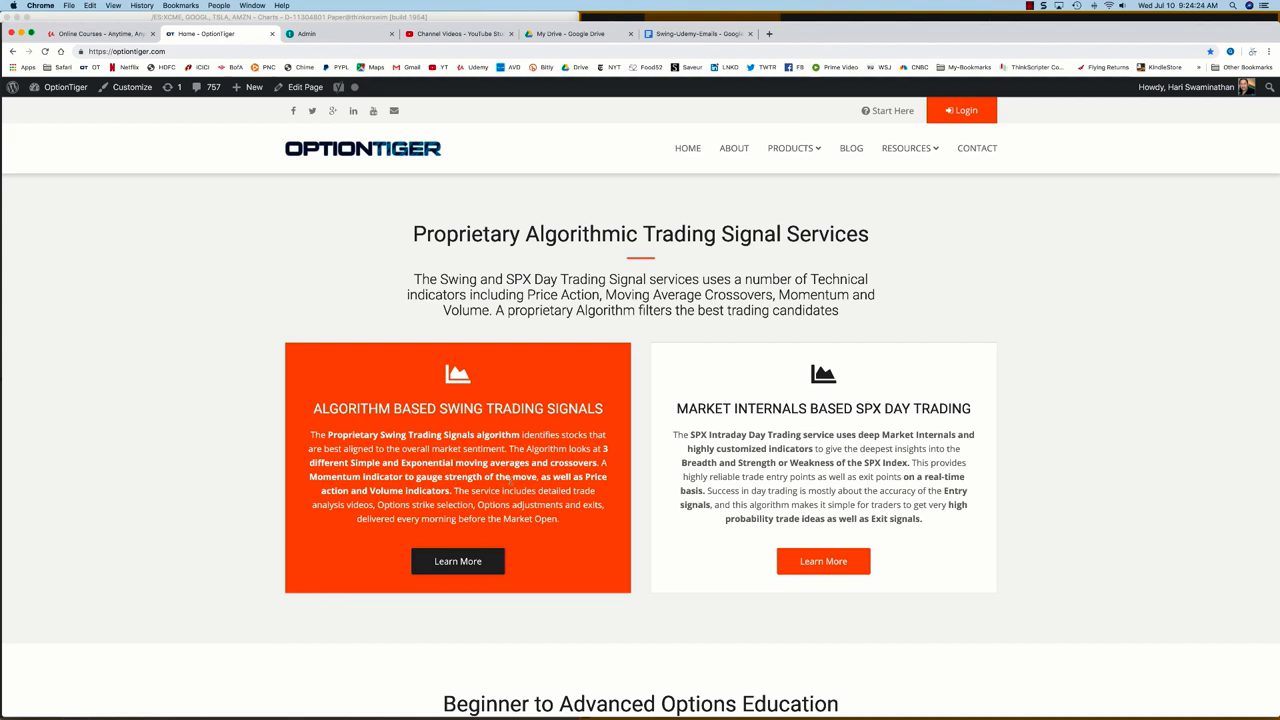
- Open the Algorithm Based Swing Trading Signals page and scroll down to Course Details
{"action": "left_click", "coordinate": [457, 561]}
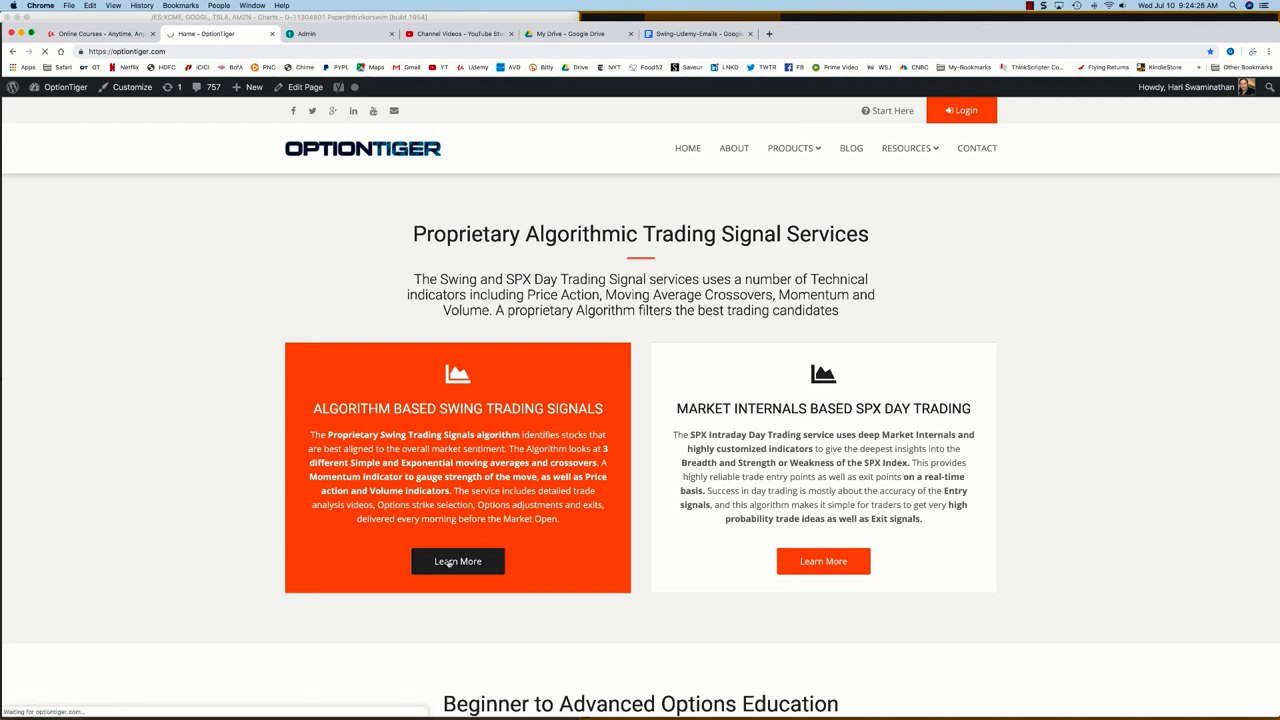
{"action": "left_click", "coordinate": [457, 561]}
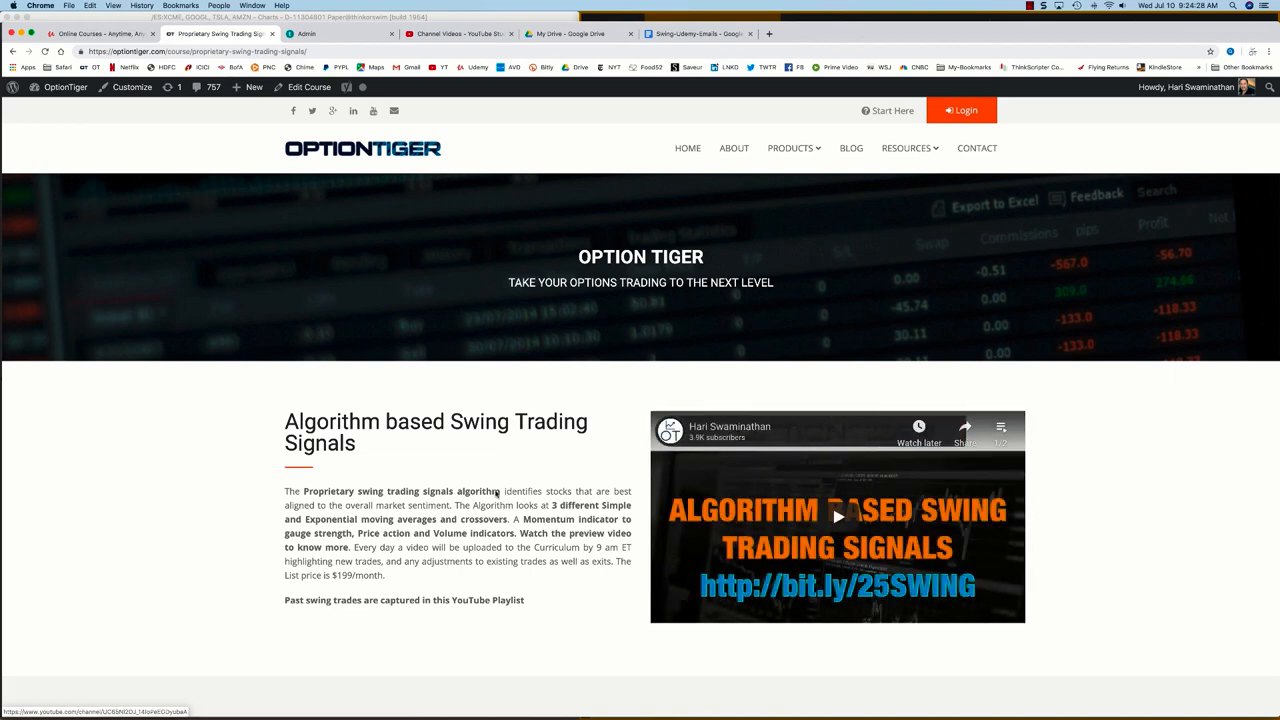
{"action": "scroll", "scroll_direction": "down", "scroll_amount": 3}
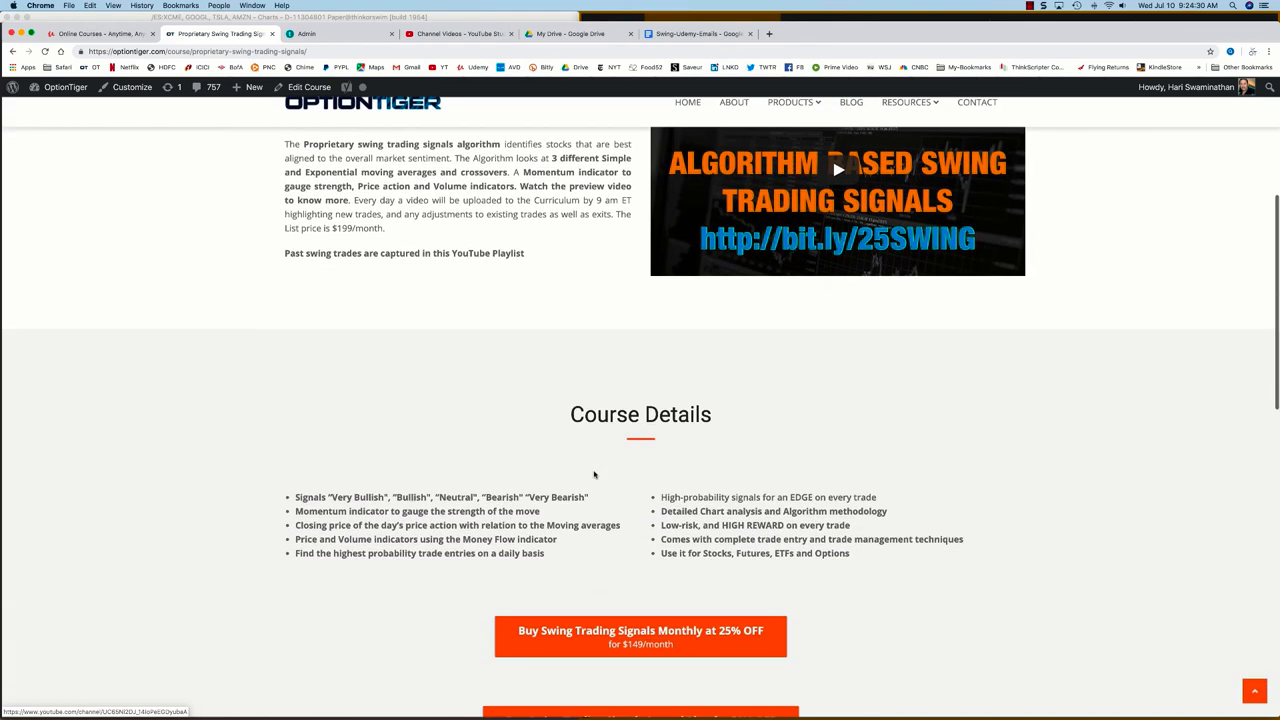